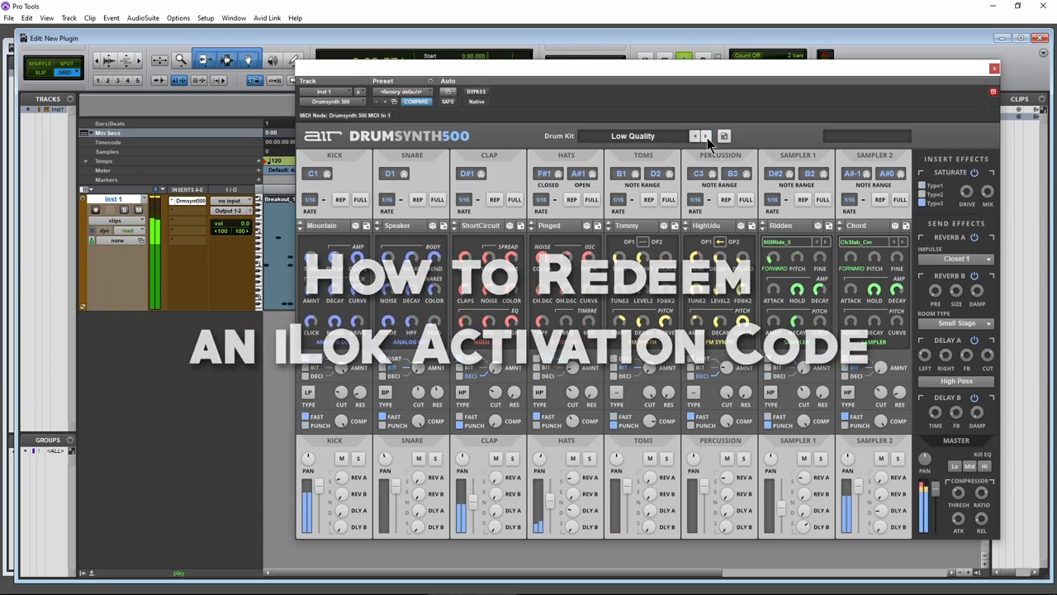
Step: Run the Drumsynth 500 installer to completion with Run License Support left enabled
left_click(706, 135)
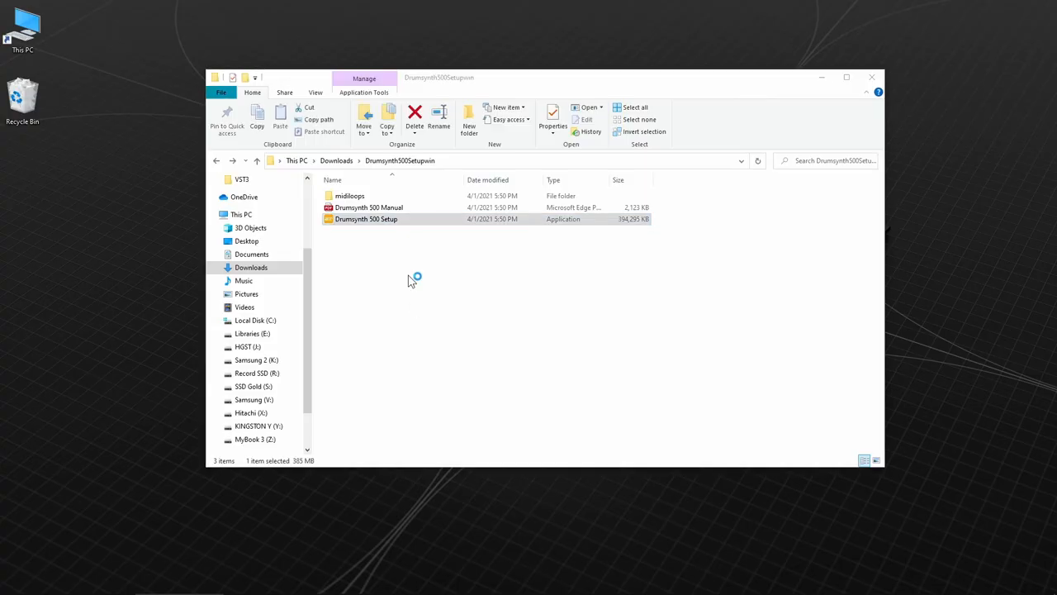
double_click(366, 219)
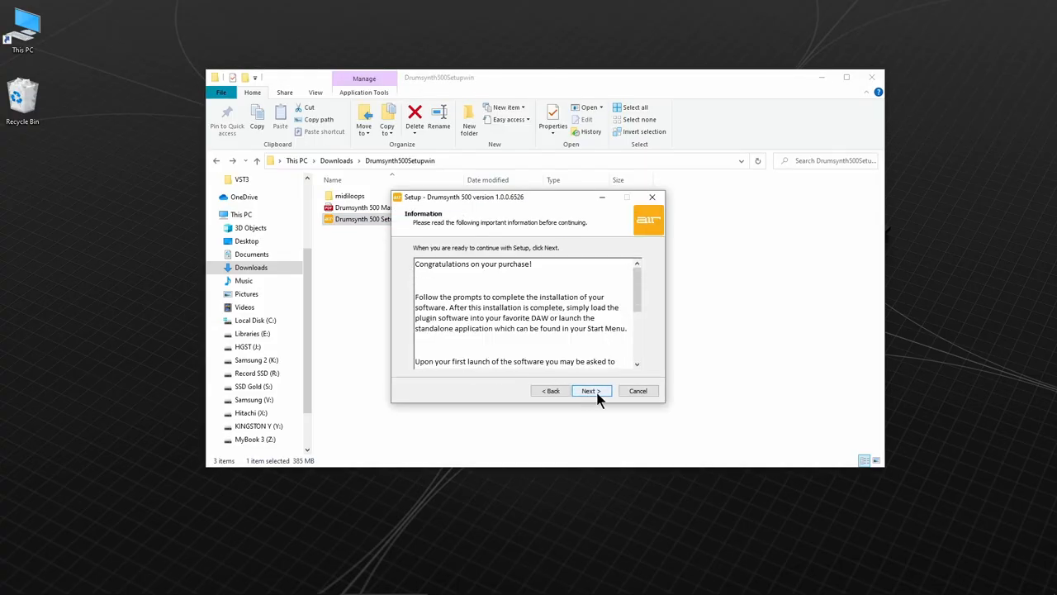
left_click(591, 391)
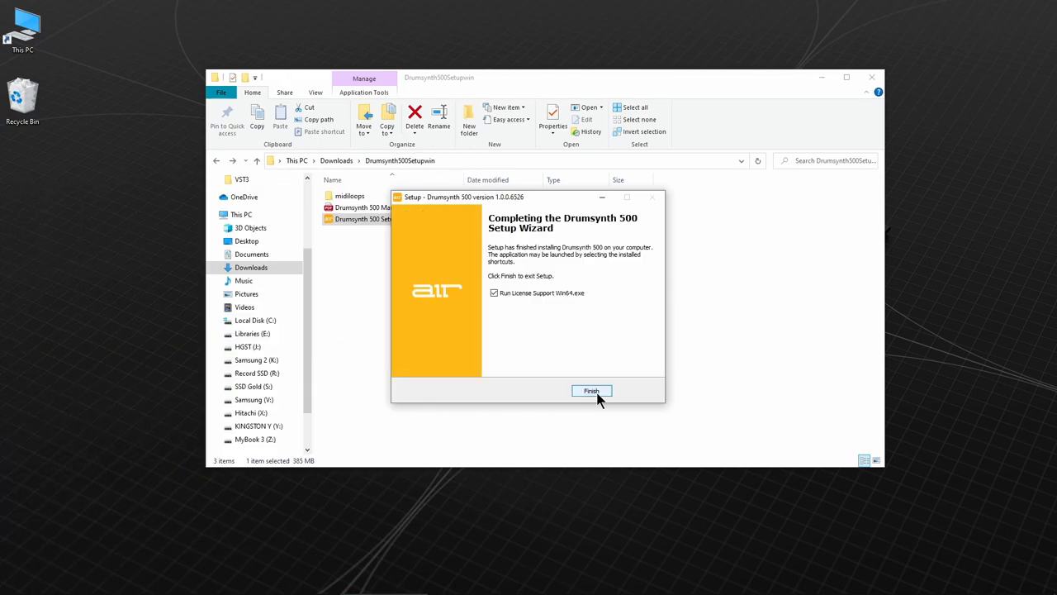
left_click(591, 391)
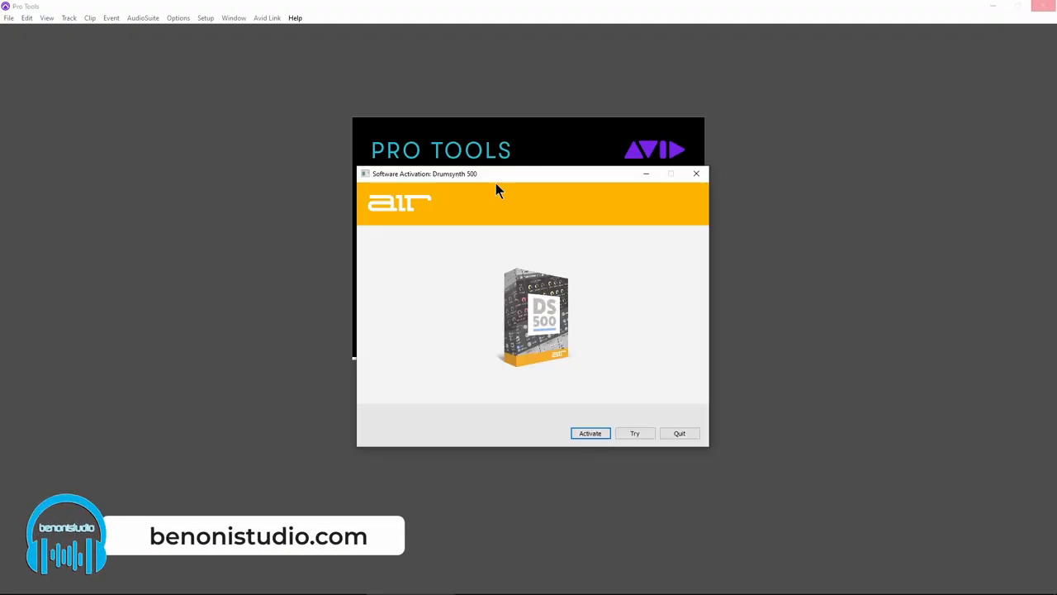
Step: Choose Activate in the Software Activation: Drumsynth 500 dialog
left_click(589, 433)
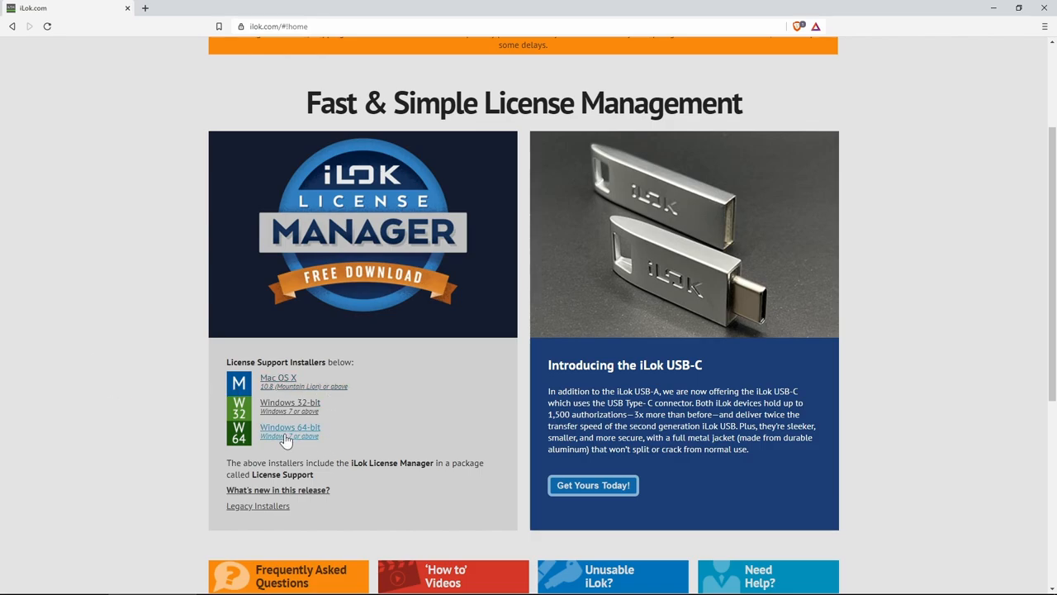
mouse_move(173, 387)
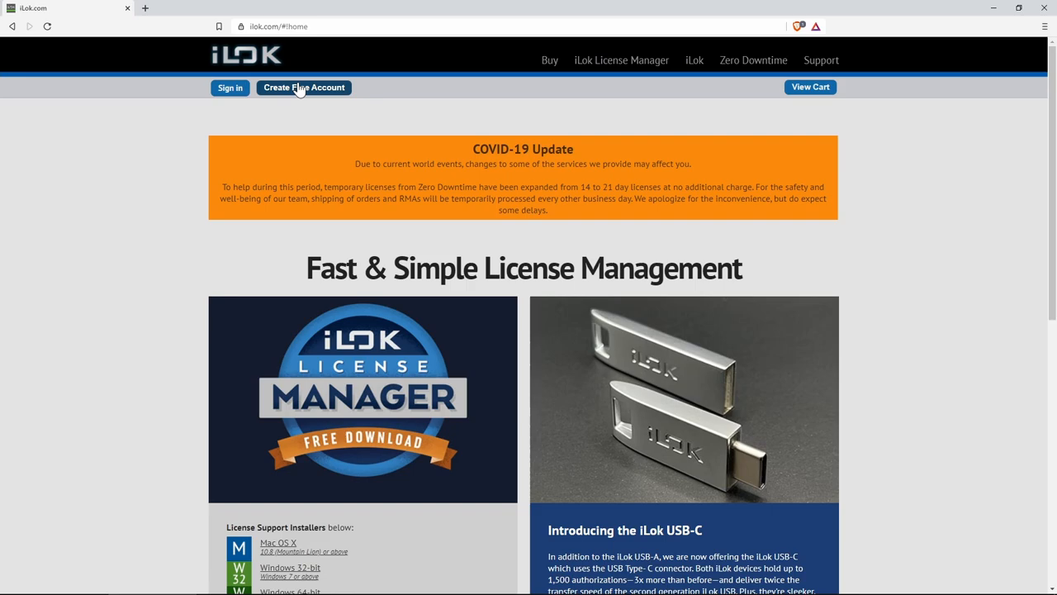
mouse_move(152, 272)
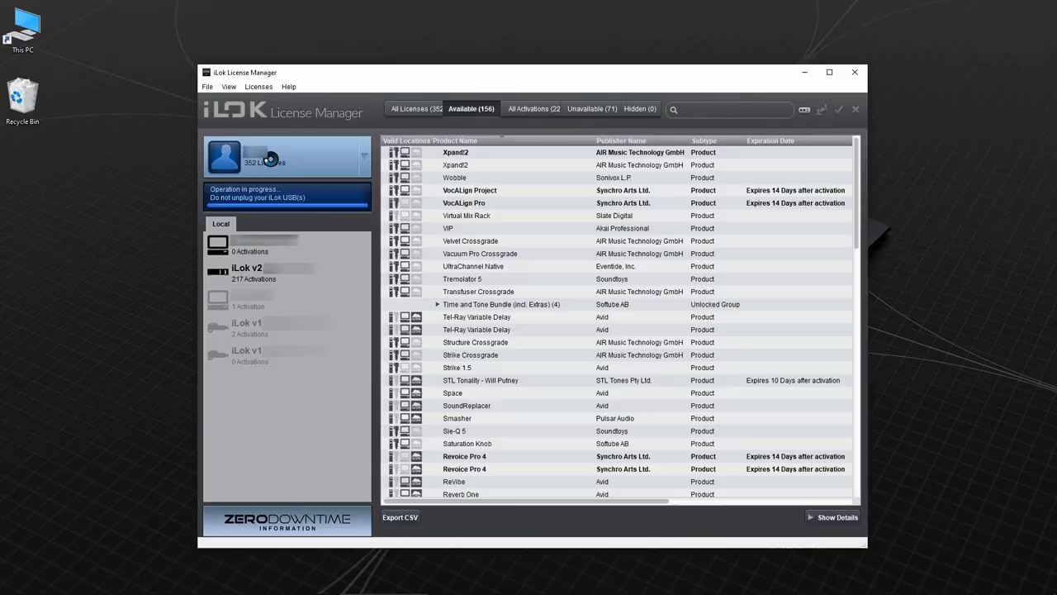
Step: Enter the Drumsynth 500 activation code in Redeem Activation Code and submit it
left_click(804, 109)
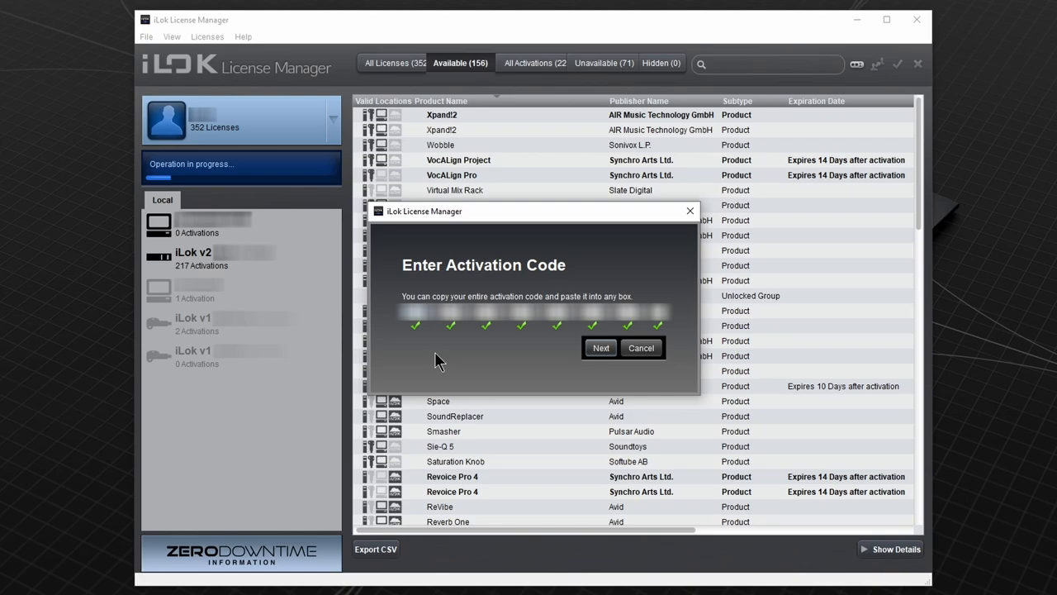
left_click(600, 347)
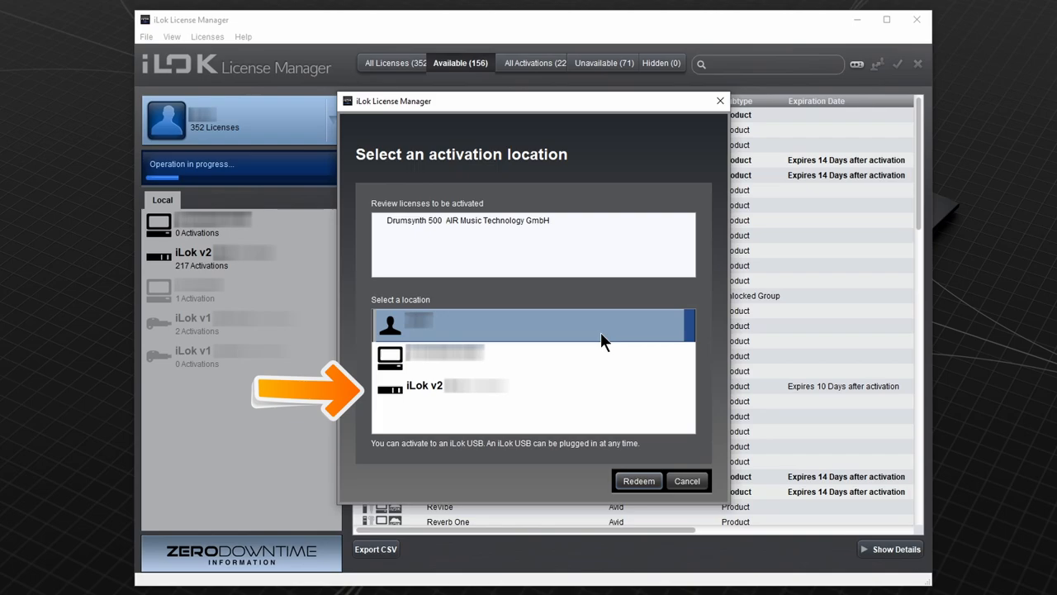
Step: Activate Drumsynth 500 on the iLok v2 key, confirm, and dismiss the success message
left_click(533, 384)
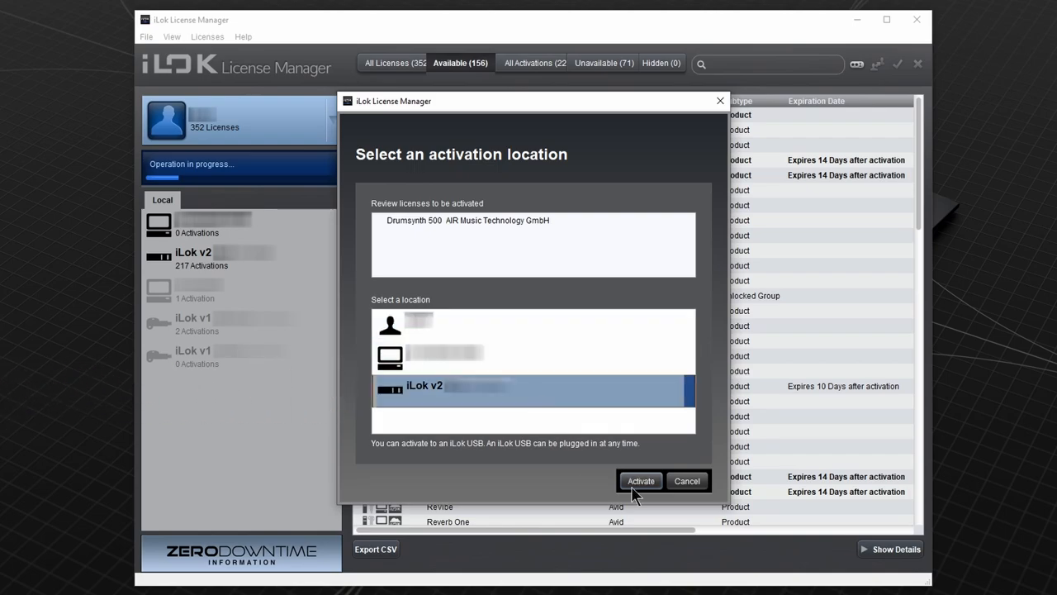
left_click(640, 481)
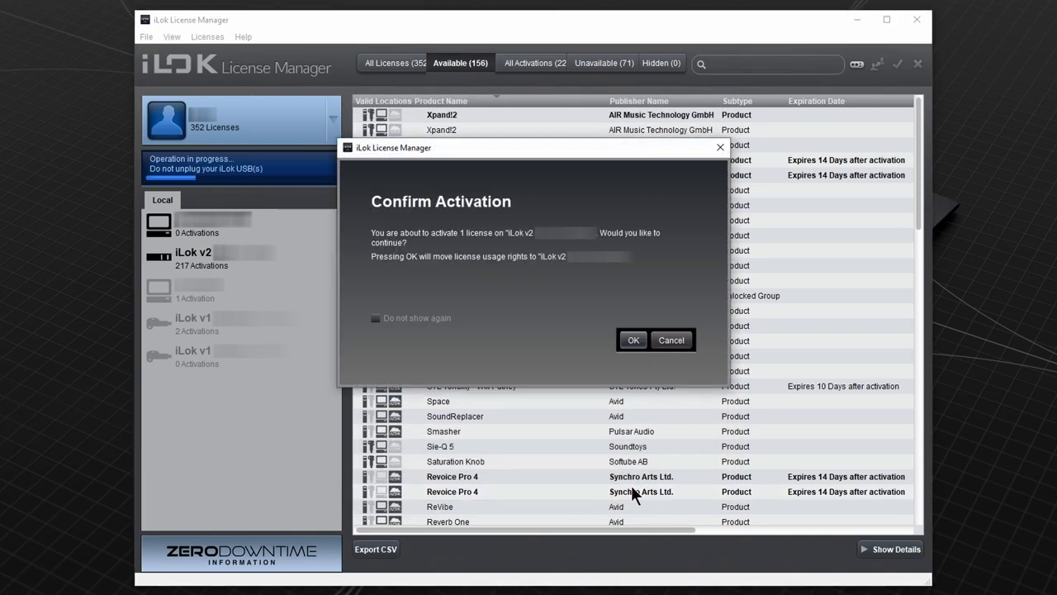
left_click(633, 339)
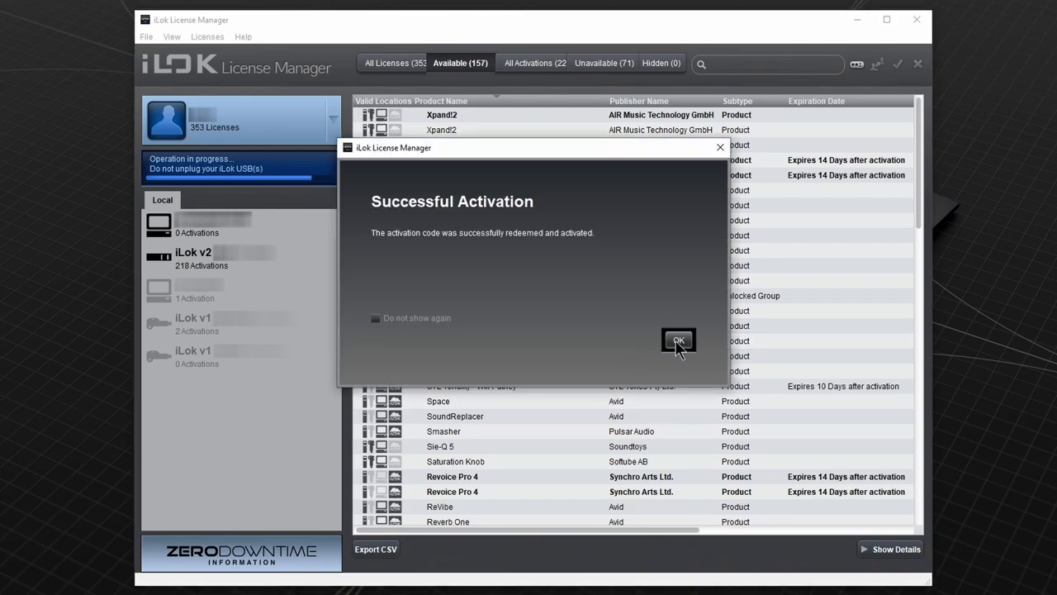
left_click(678, 341)
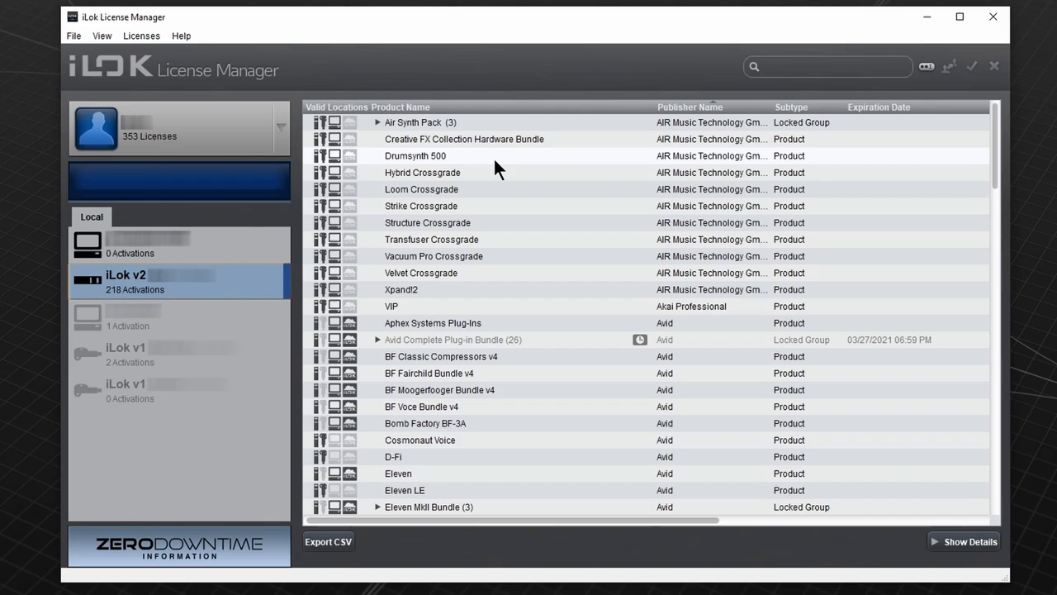
Step: Select the Drumsynth 500 license under the iLok v2 key
left_click(416, 155)
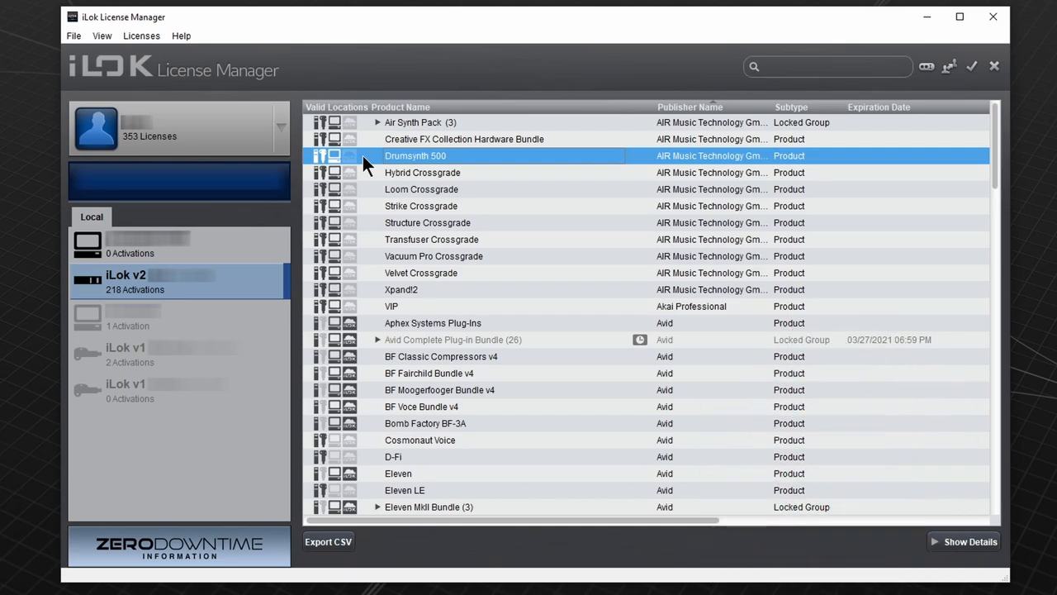
mouse_move(425, 167)
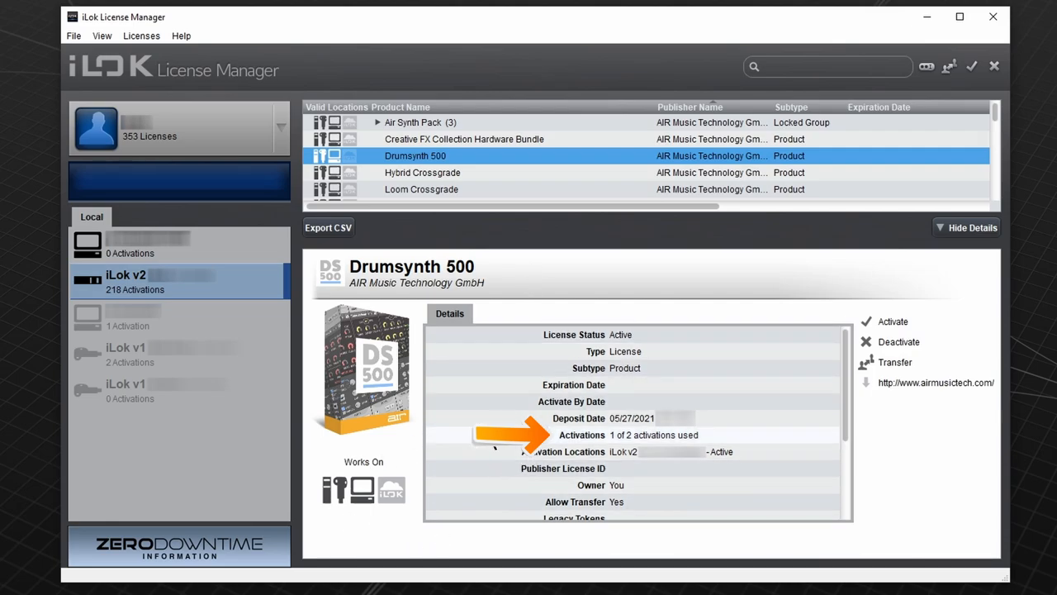
mouse_move(759, 446)
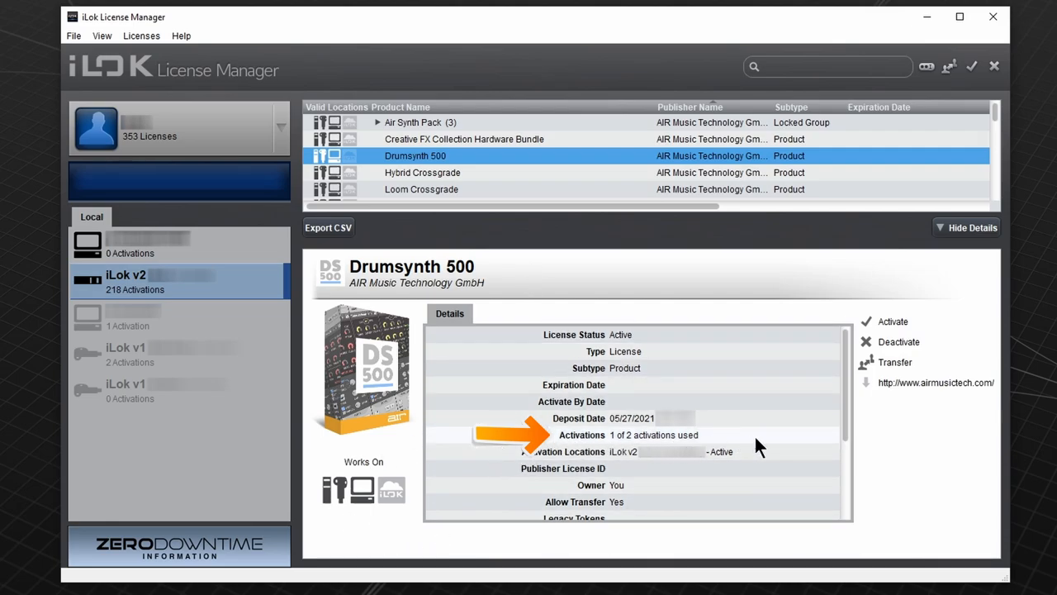